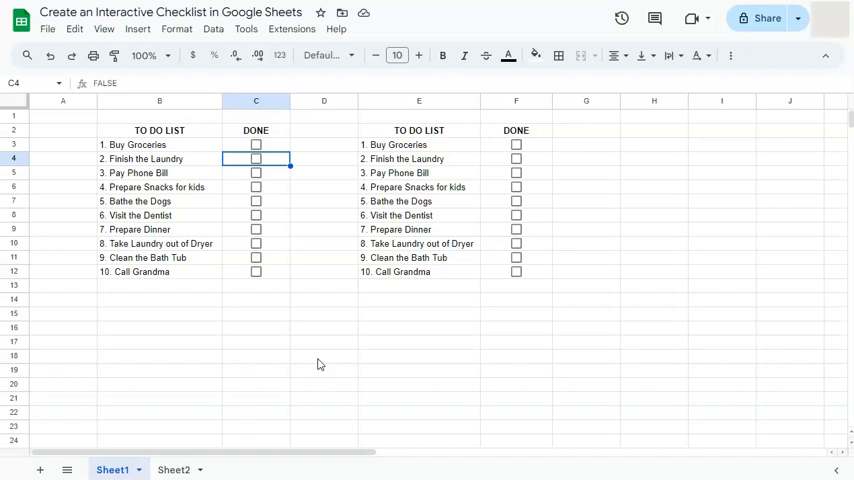
pyautogui.moveTo(324, 355)
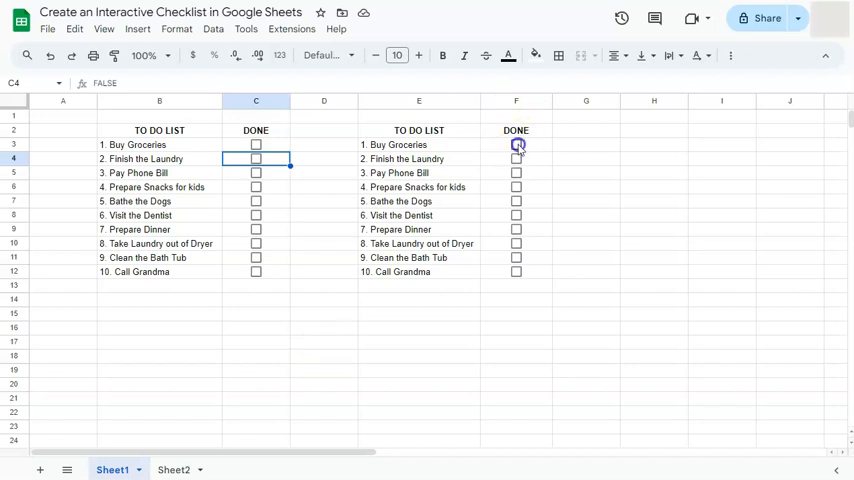
# On Sheet1, tick Buy Groceries in both lists, plus Pay Phone Bill and Prepare Snacks for kids
pyautogui.click(516, 159)
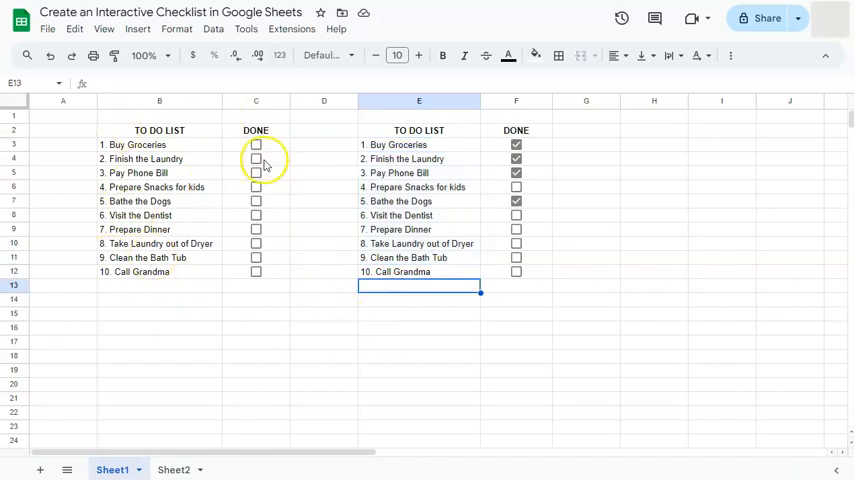
pyautogui.click(256, 144)
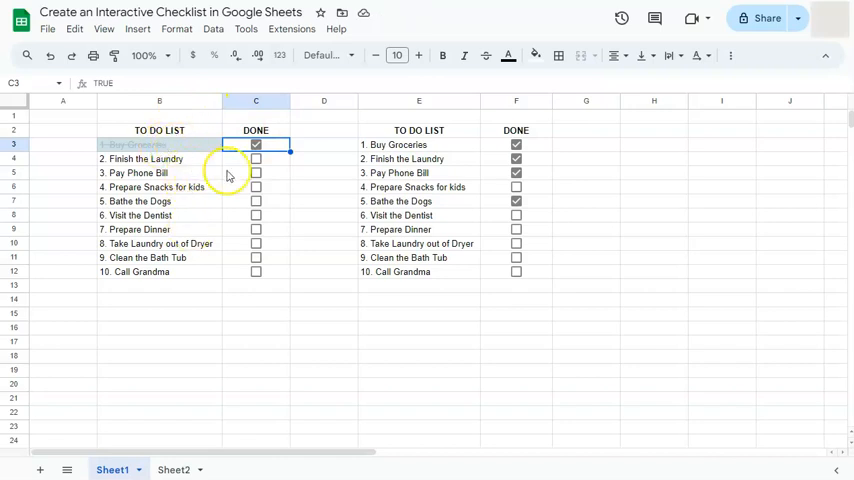
pyautogui.click(255, 172)
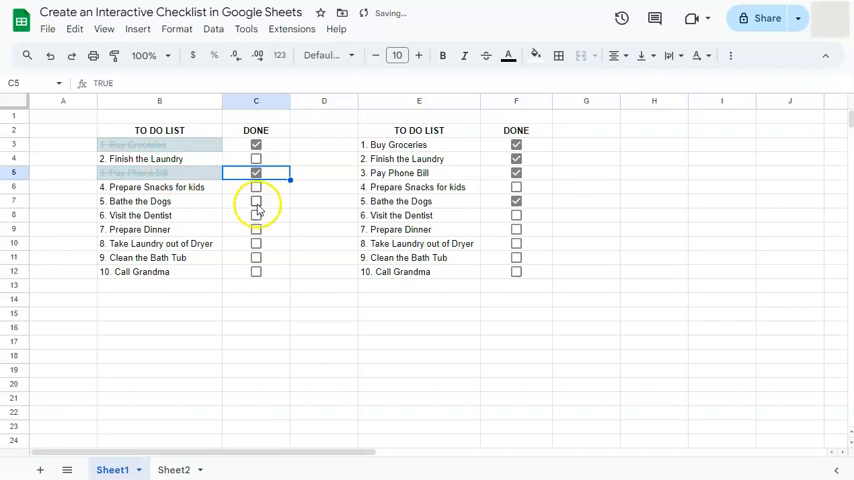
pyautogui.click(255, 187)
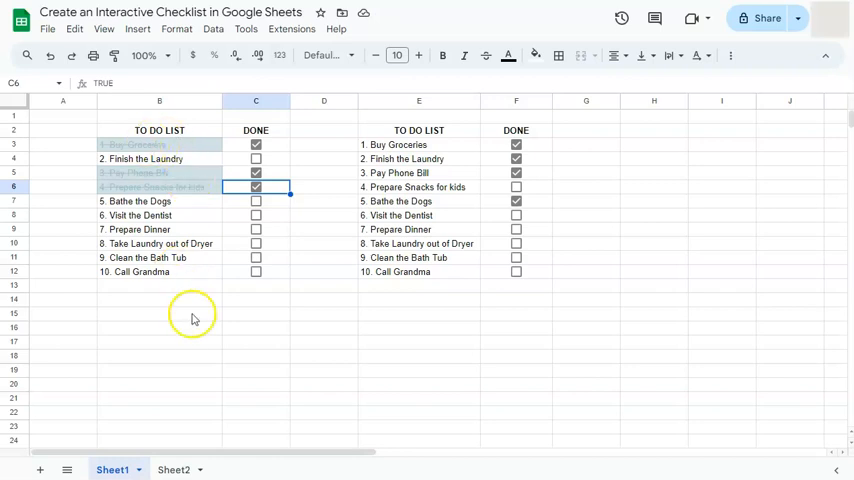
pyautogui.click(174, 469)
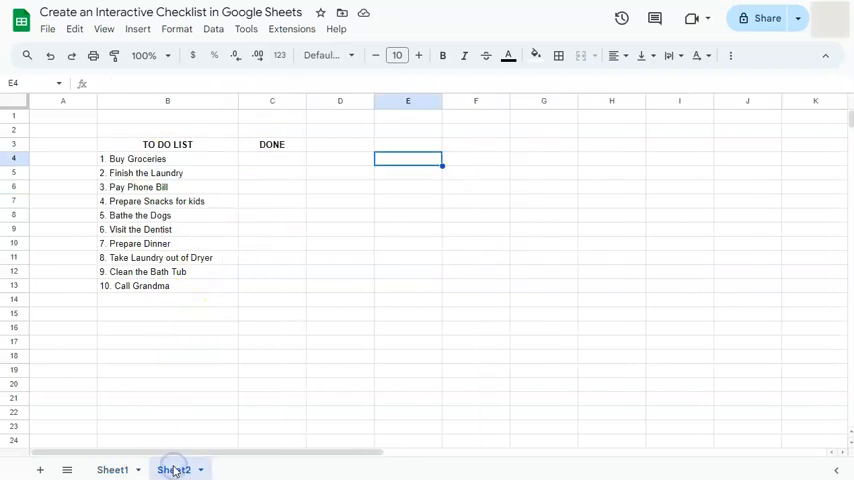
# On Sheet2, insert unticked checkboxes into the DONE cells C4:C13
pyautogui.click(173, 469)
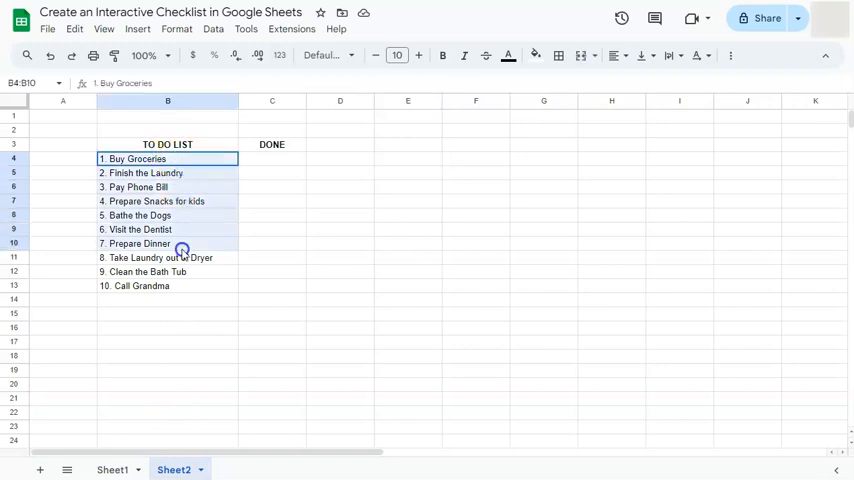
pyautogui.moveTo(181, 248); pyautogui.dragTo(181, 398)
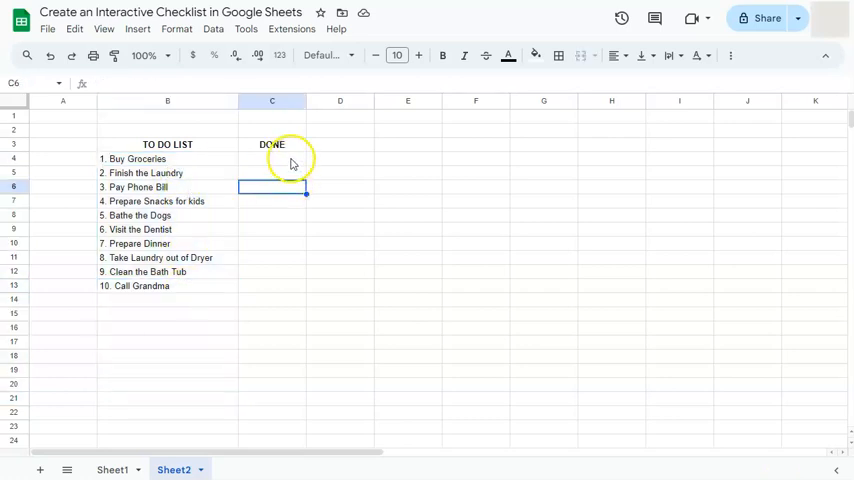
pyautogui.moveTo(272, 159); pyautogui.dragTo(272, 285)
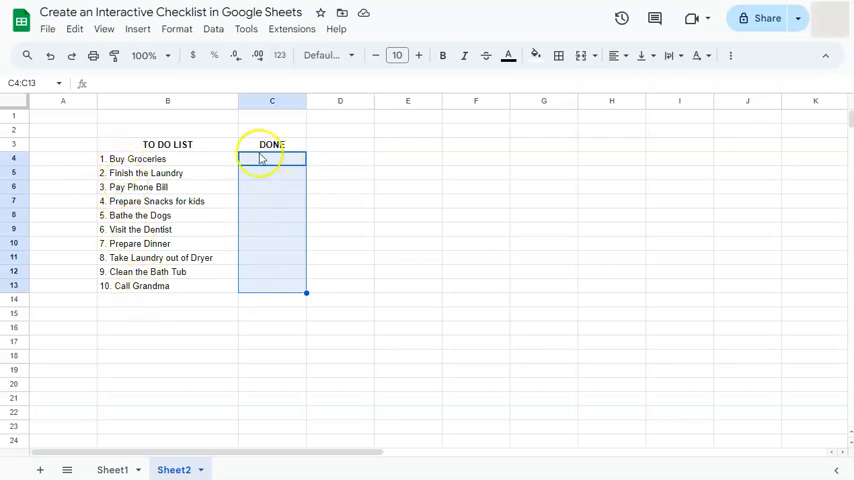
pyautogui.moveTo(280, 311)
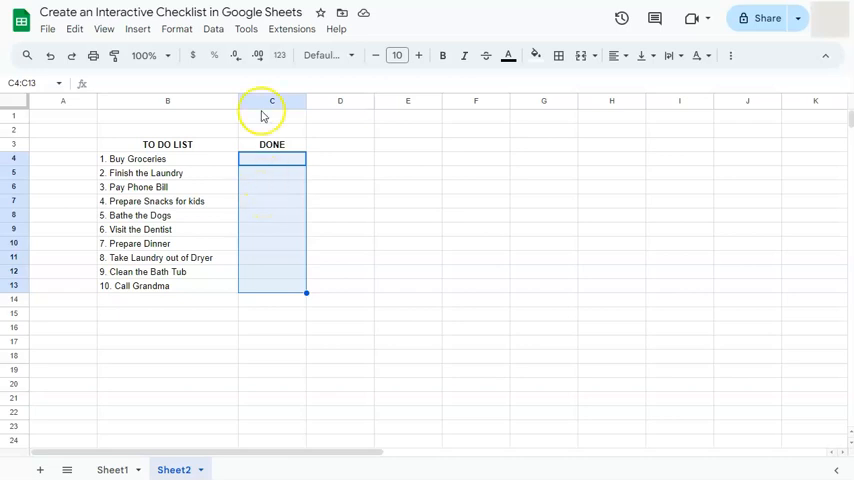
pyautogui.click(137, 28)
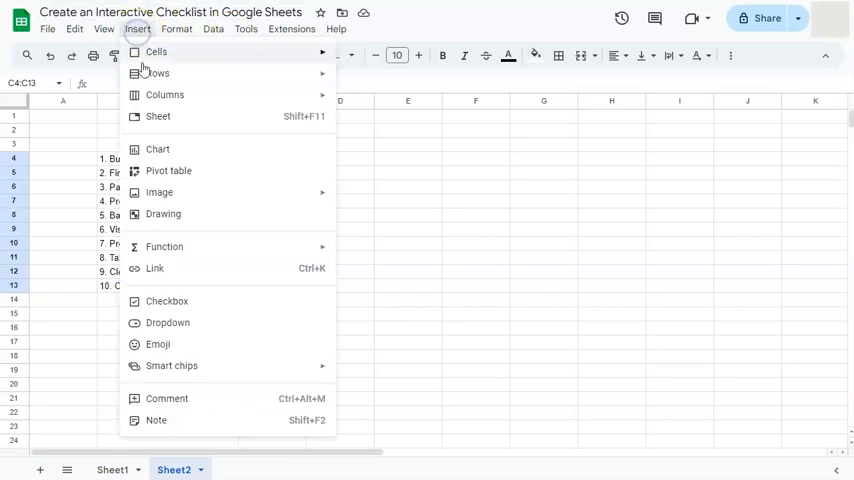
pyautogui.click(167, 301)
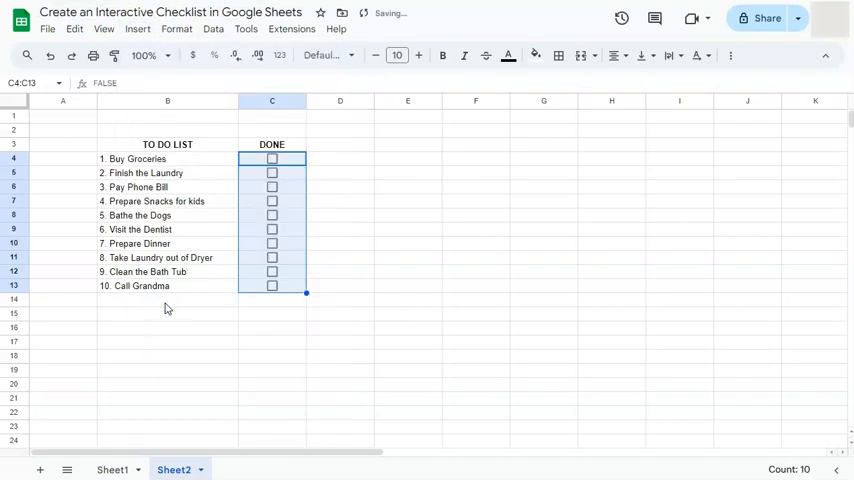
pyautogui.click(168, 285)
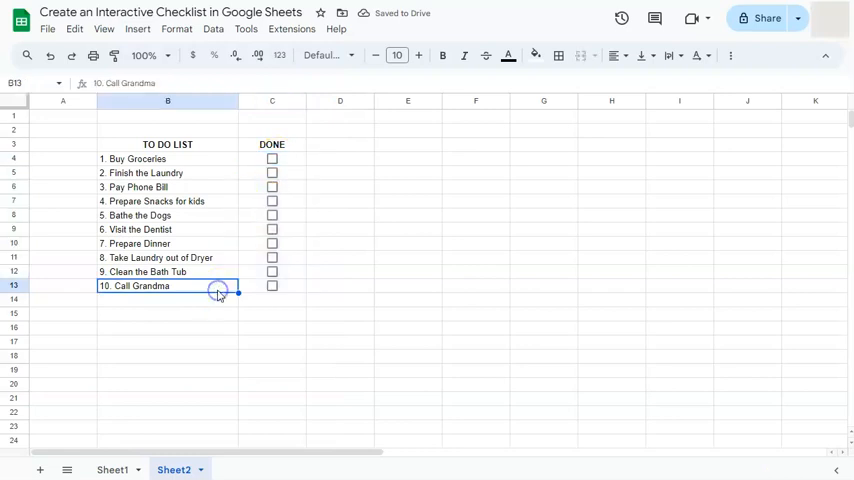
# Select task names B4:B13 and open Format > Conditional formatting
pyautogui.moveTo(168, 159); pyautogui.dragTo(168, 286)
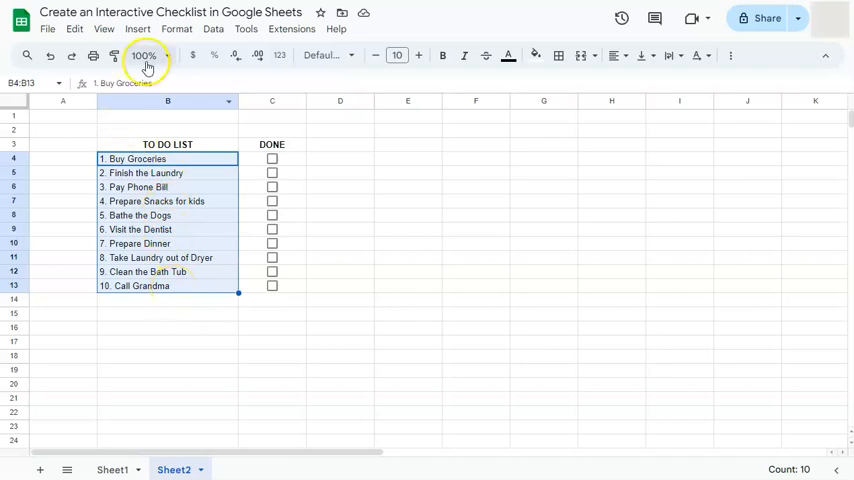
pyautogui.click(177, 28)
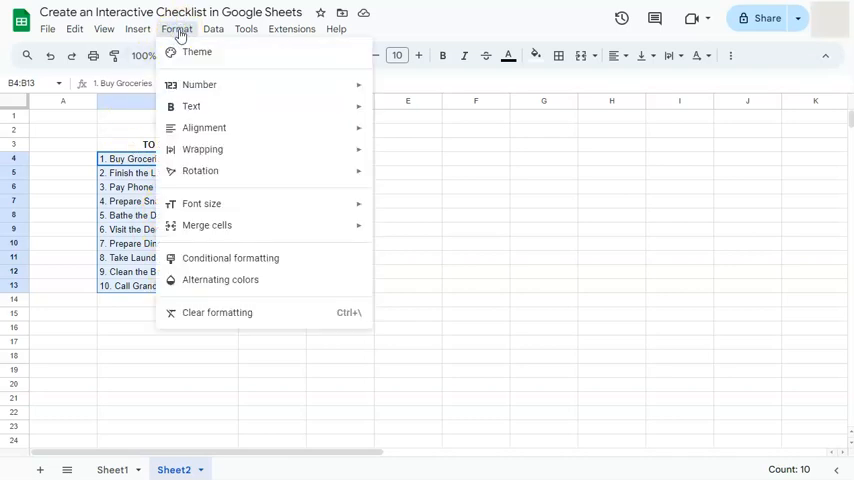
pyautogui.moveTo(207, 258)
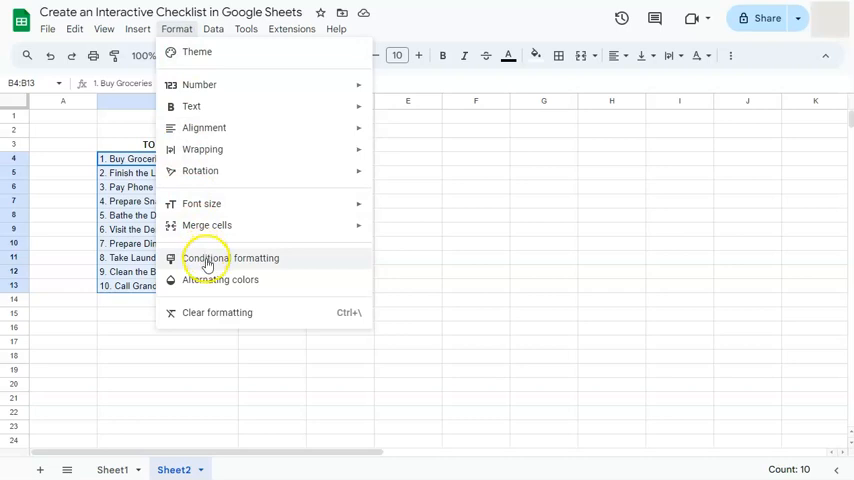
pyautogui.click(231, 258)
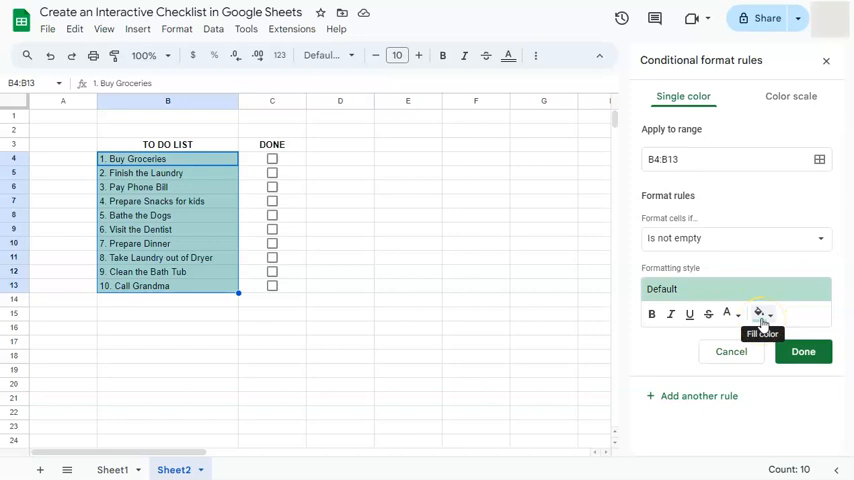
# Set the rule condition to 'Custom formula is' and enter a formula beginning =C4=
pyautogui.click(735, 238)
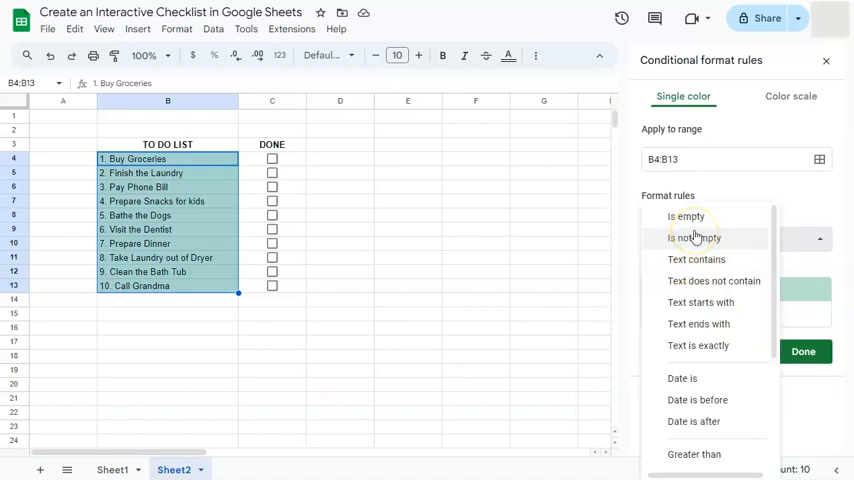
pyautogui.scroll(-3)
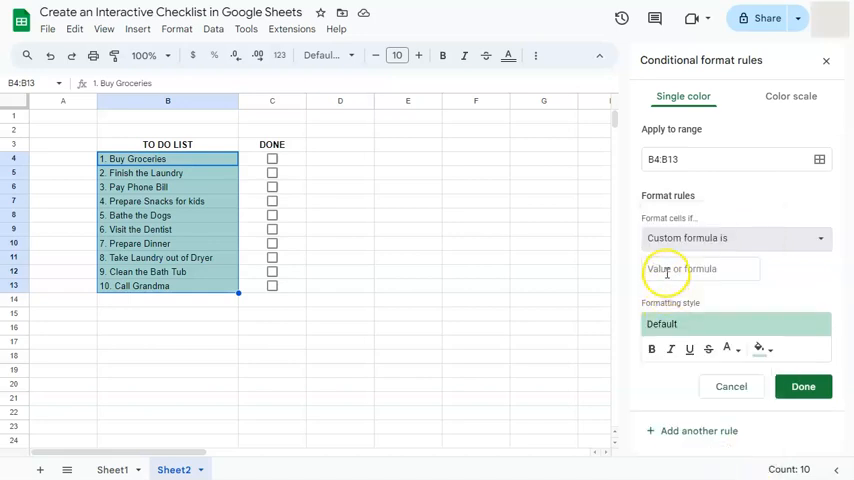
pyautogui.click(700, 268)
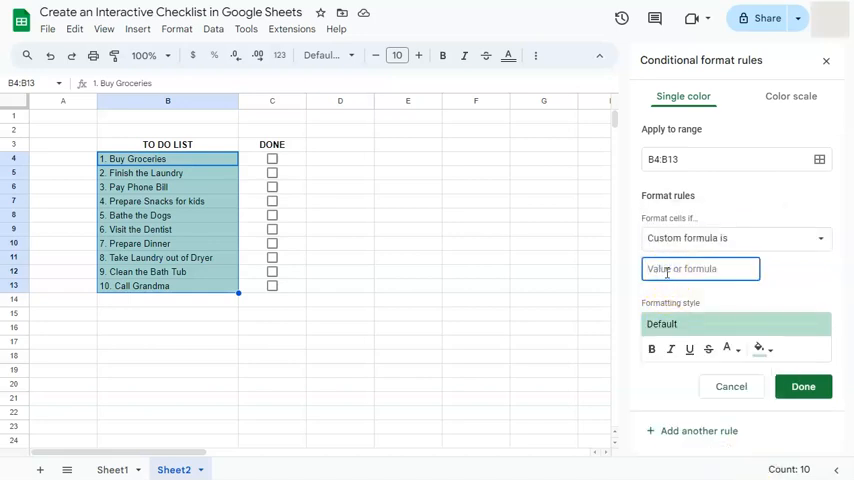
pyautogui.click(700, 268)
pyautogui.write('=')
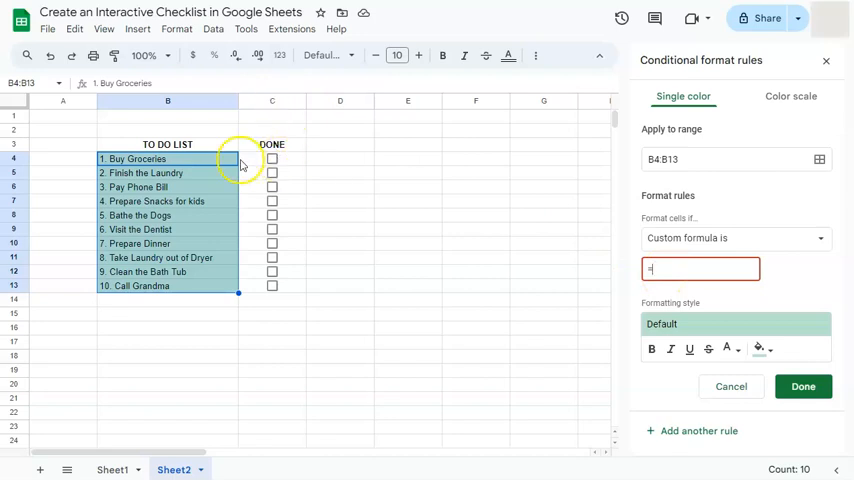
pyautogui.write('C4')
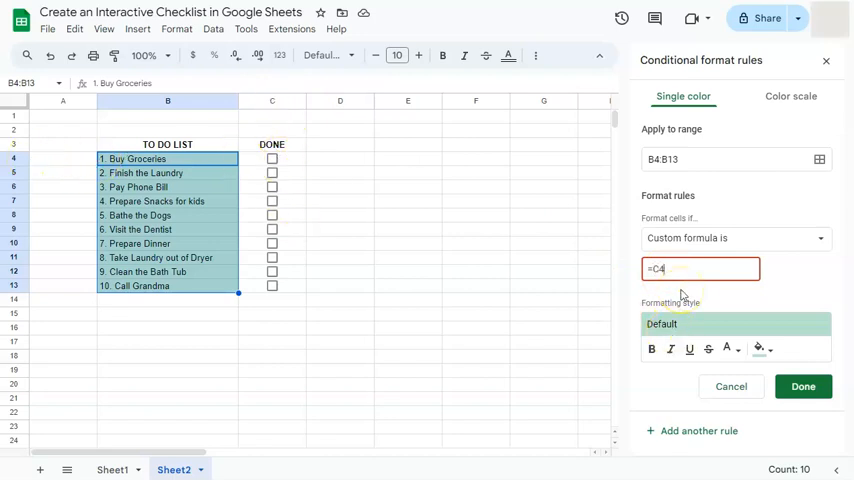
pyautogui.write('=')
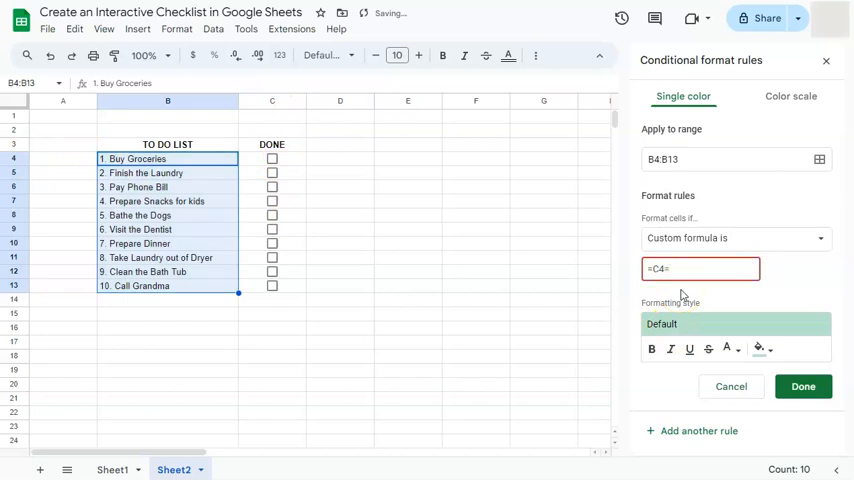
pyautogui.write('1')
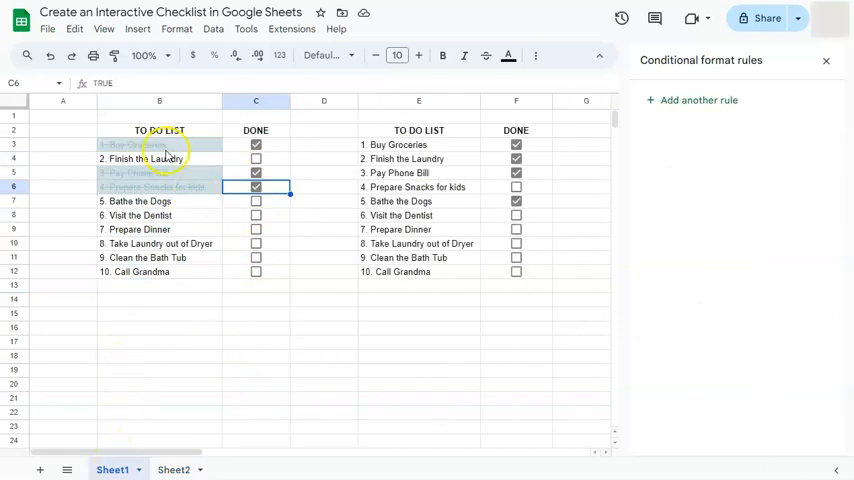
# Back on Sheet2, give the checkbox rule strikethrough, a new text colour and italic
pyautogui.click(256, 144)
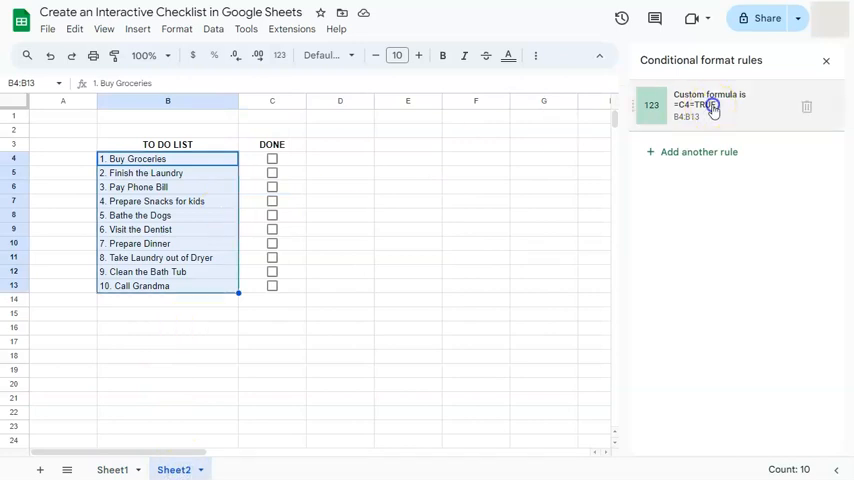
pyautogui.click(710, 105)
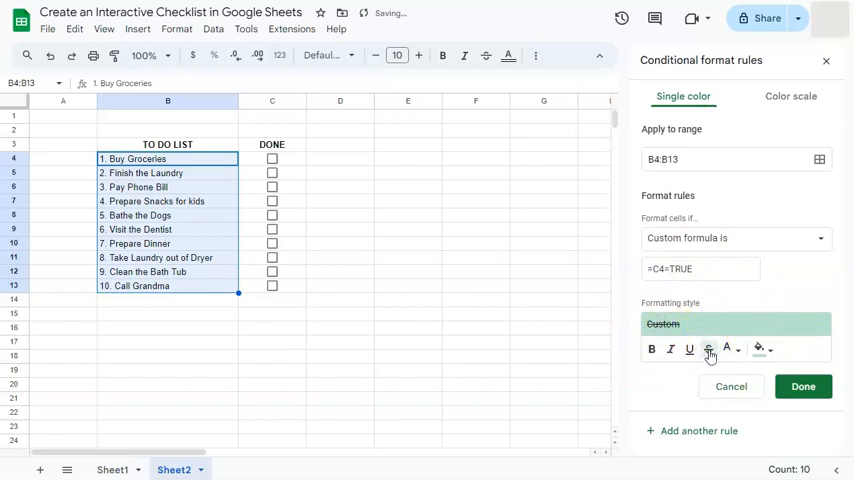
pyautogui.click(727, 349)
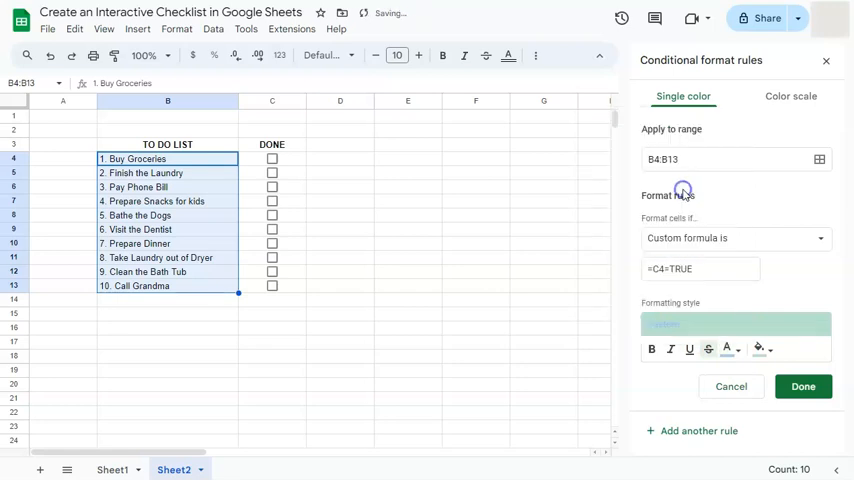
pyautogui.click(759, 348)
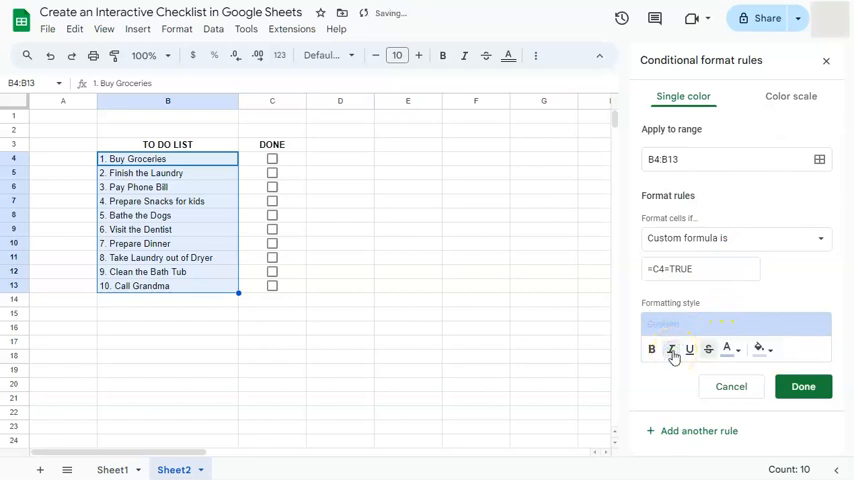
pyautogui.click(803, 386)
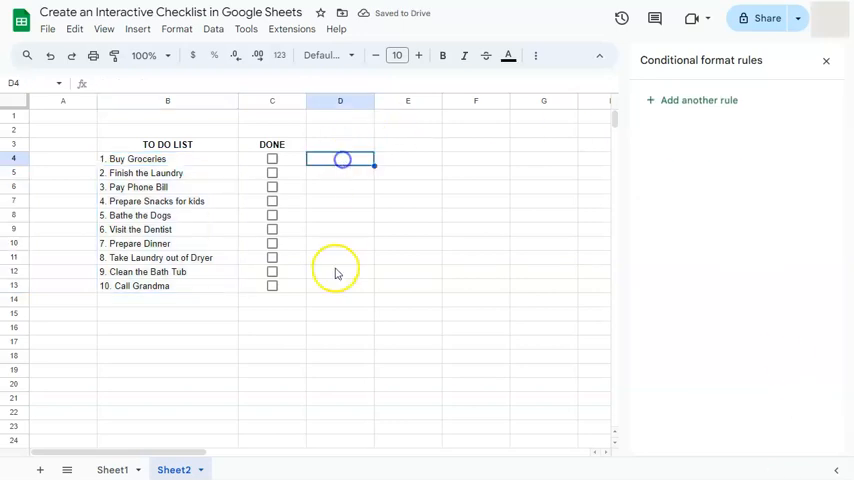
# Tick the C4 and C5 checkboxes for Buy Groceries and Finish the Laundry
pyautogui.click(272, 159)
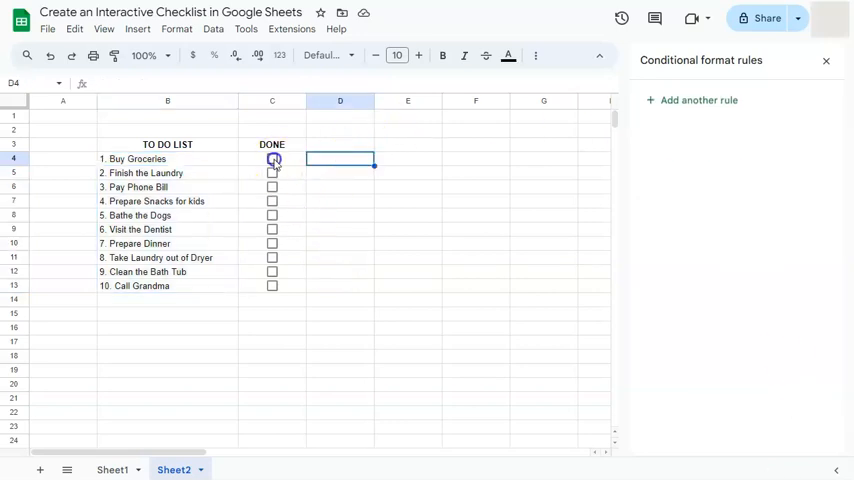
pyautogui.click(272, 158)
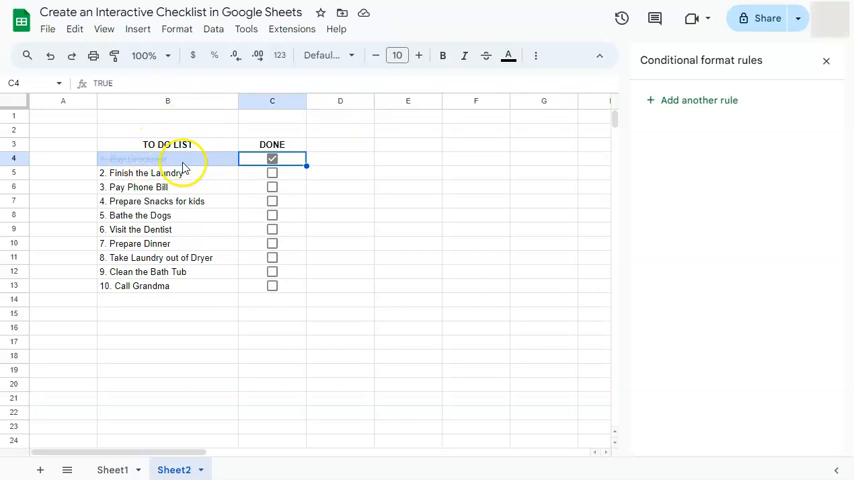
pyautogui.click(272, 172)
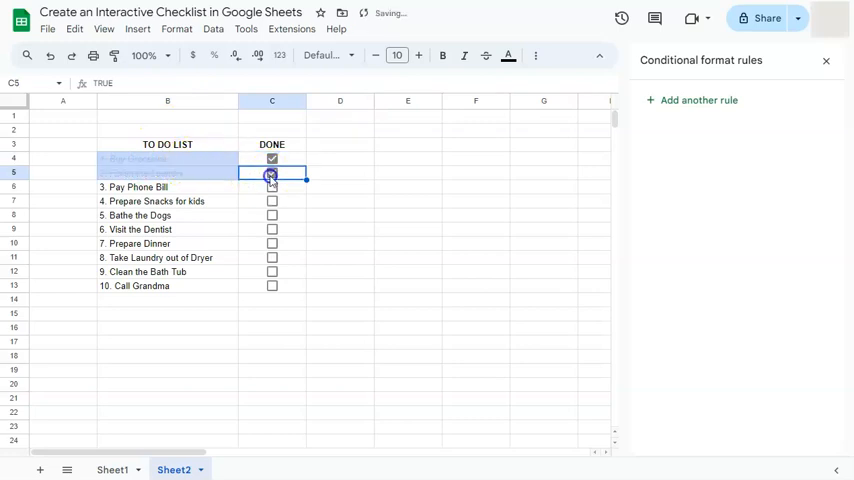